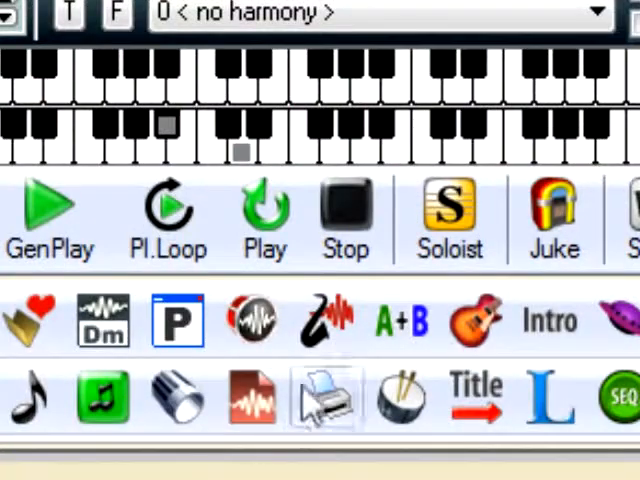
Step: Generate a new chord progression for the R&B Horns demo, starting BbMaj7, Gm7, C7
click(344, 210)
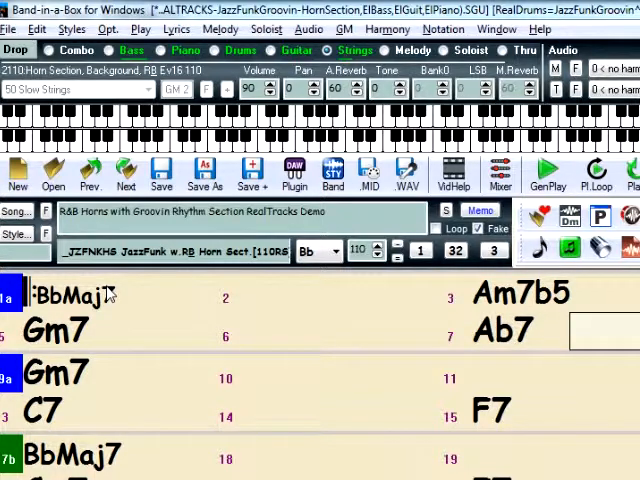
Step: Set the song key to E and confirm transposing the chords, giving EMaj7, C#m7
click(344, 252)
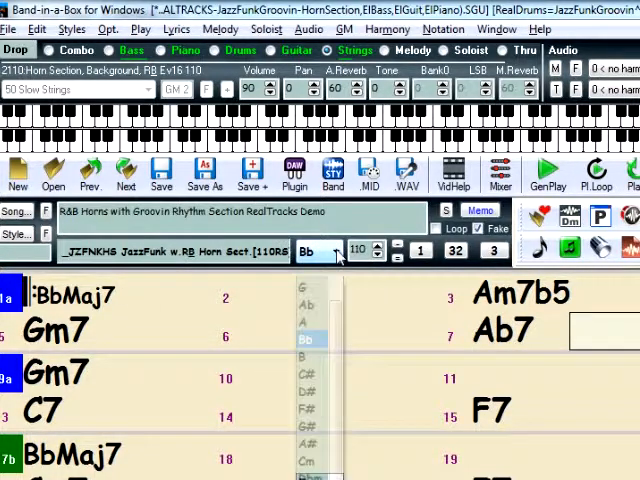
click(308, 338)
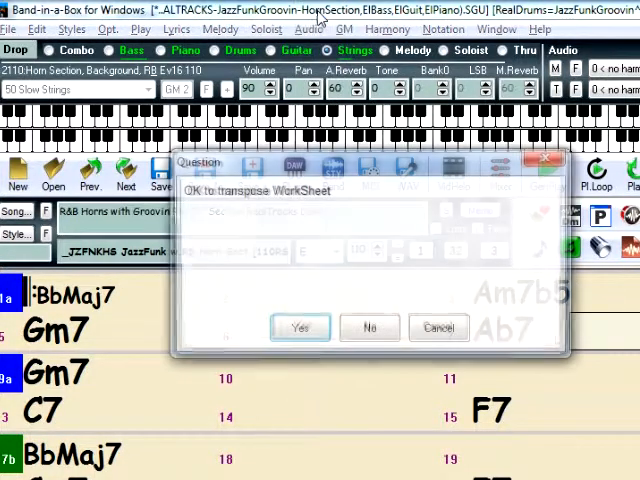
click(300, 328)
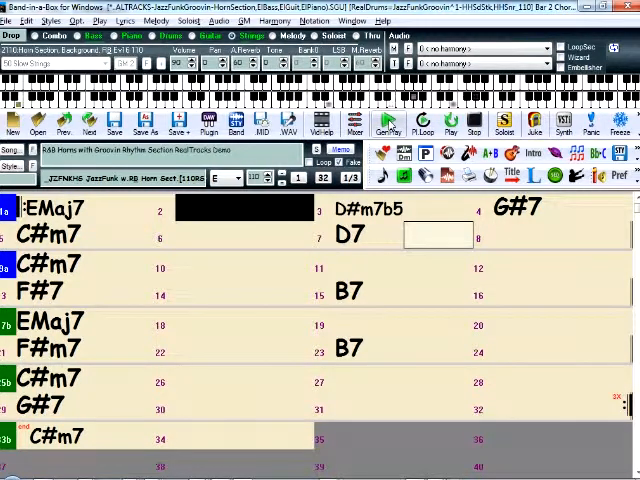
click(370, 208)
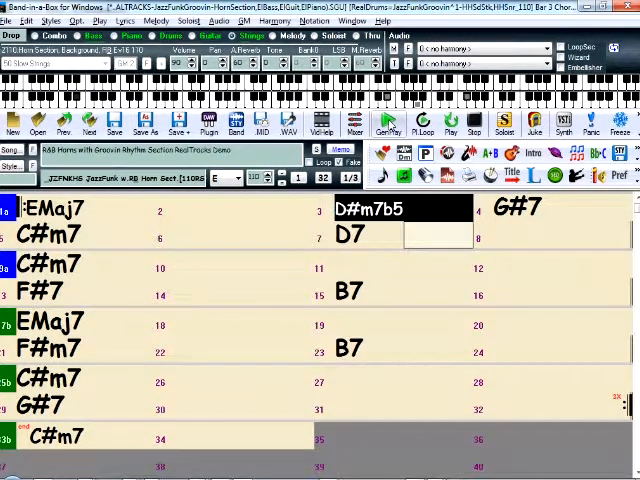
click(520, 208)
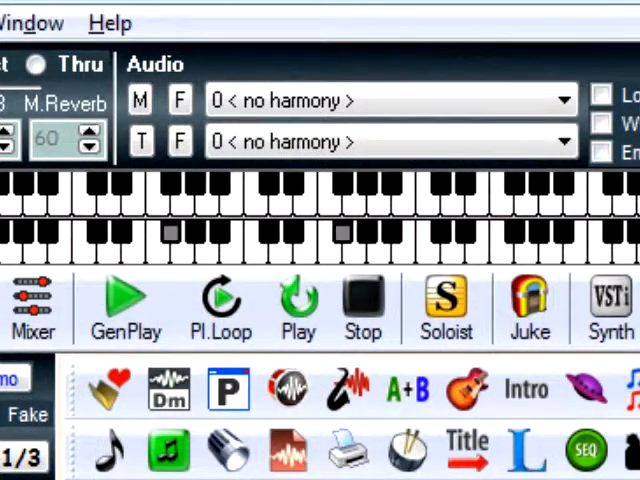
mouse_move(446, 290)
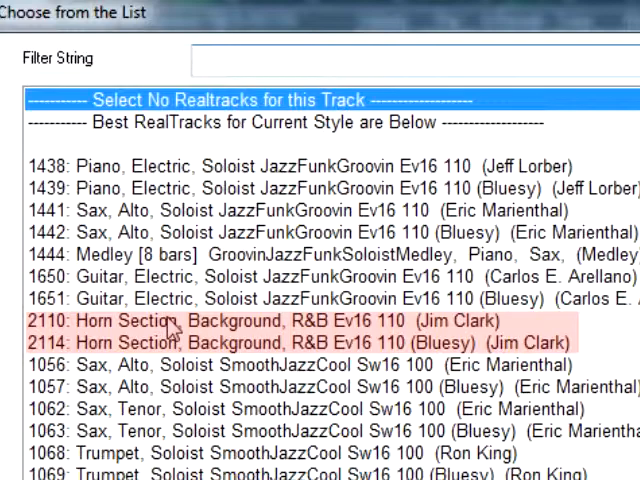
mouse_move(168, 210)
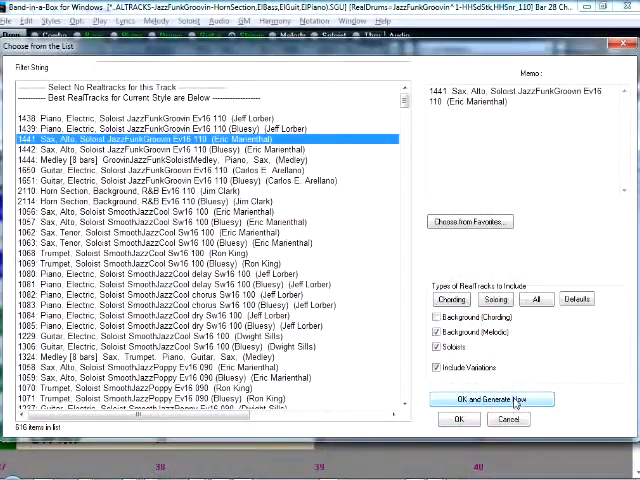
Step: Accept the 1441 Alto Sax JazzFunkGroovin Ev16 110 soloist and generate its solo
click(488, 398)
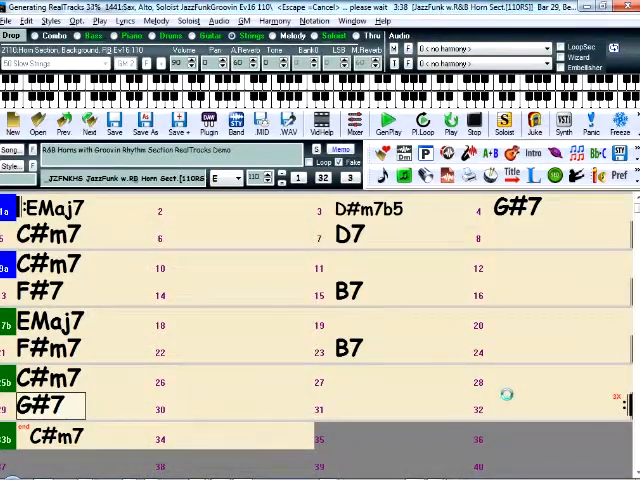